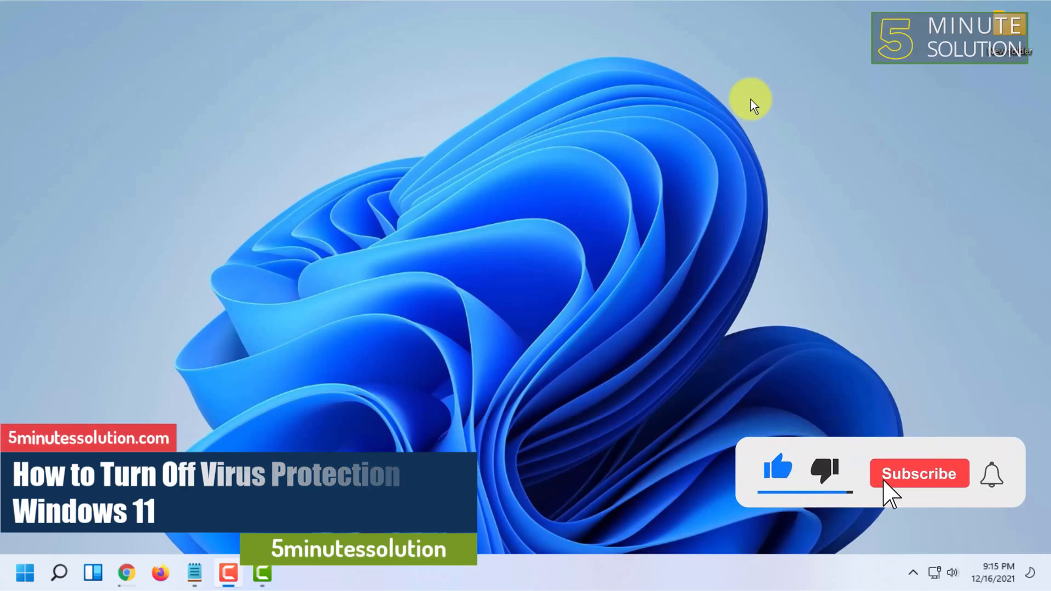
# Launch Windows Security from its shield icon among the hidden taskbar overflow apps
pyautogui.click(920, 474)
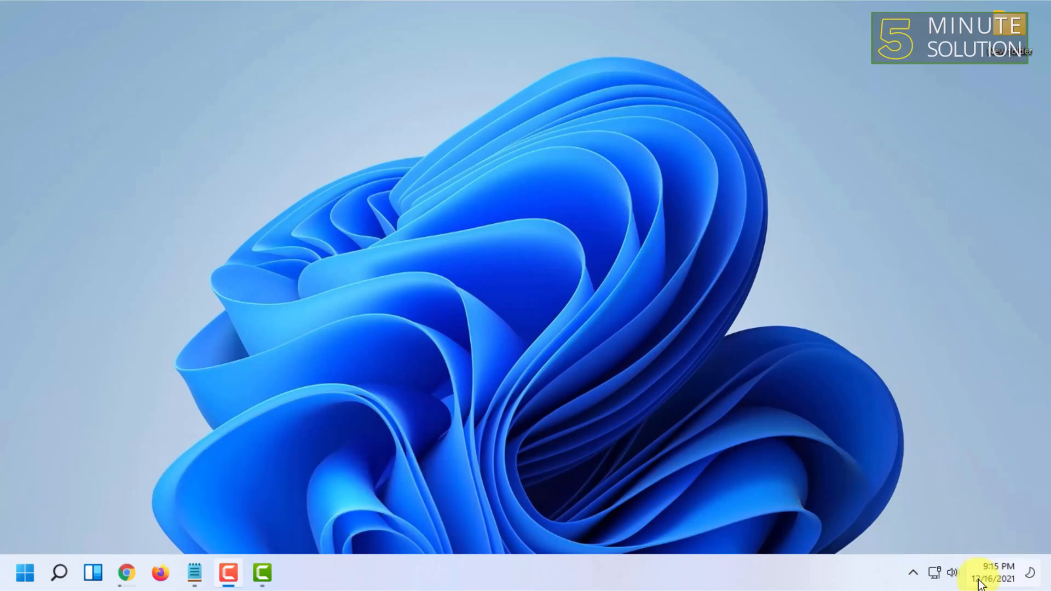
pyautogui.click(913, 571)
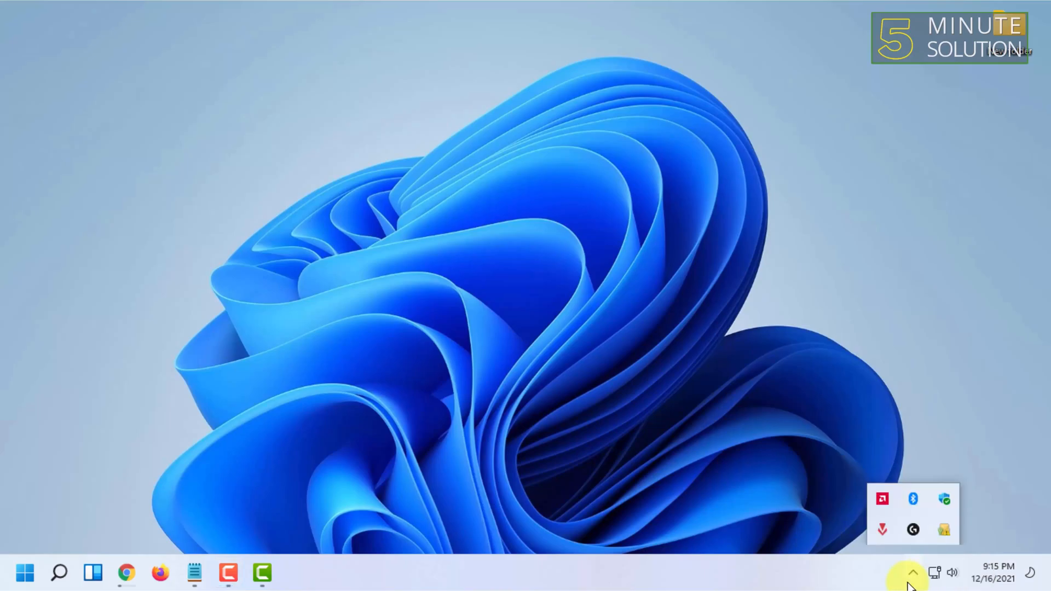
pyautogui.moveTo(913, 531)
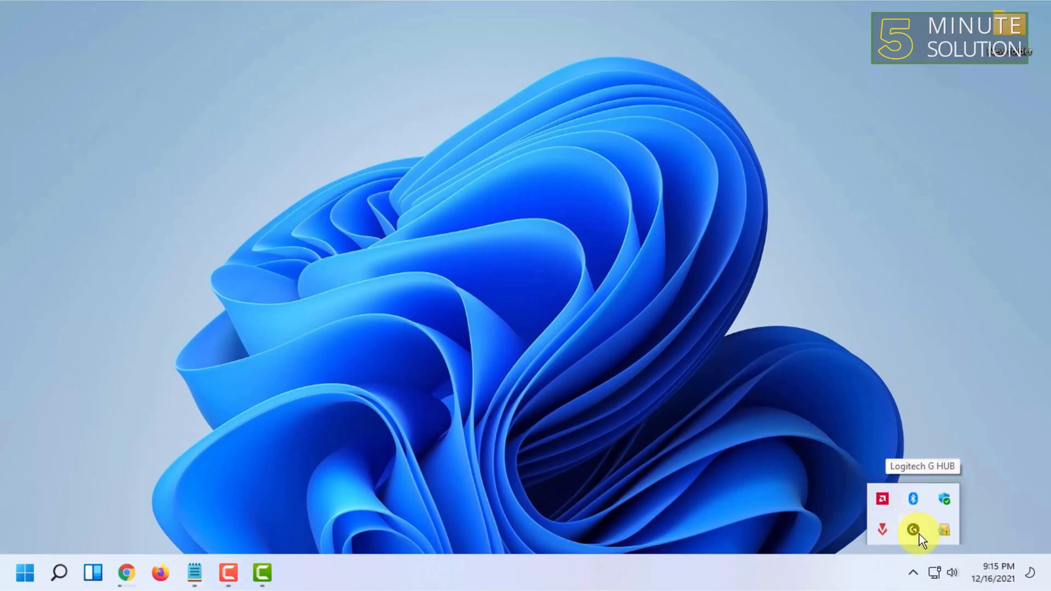
pyautogui.moveTo(902, 435)
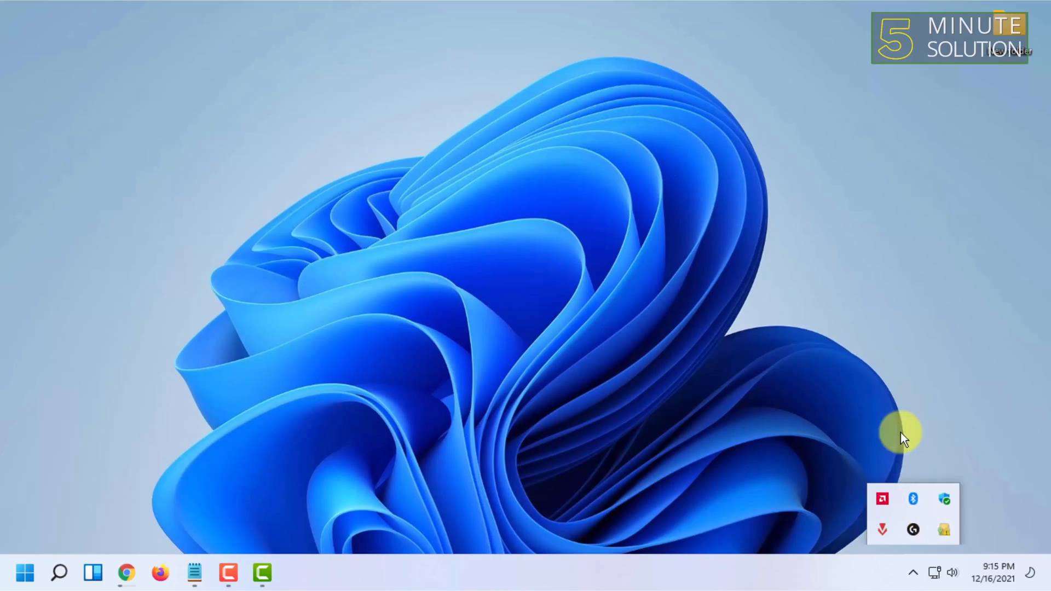
pyautogui.moveTo(946, 514)
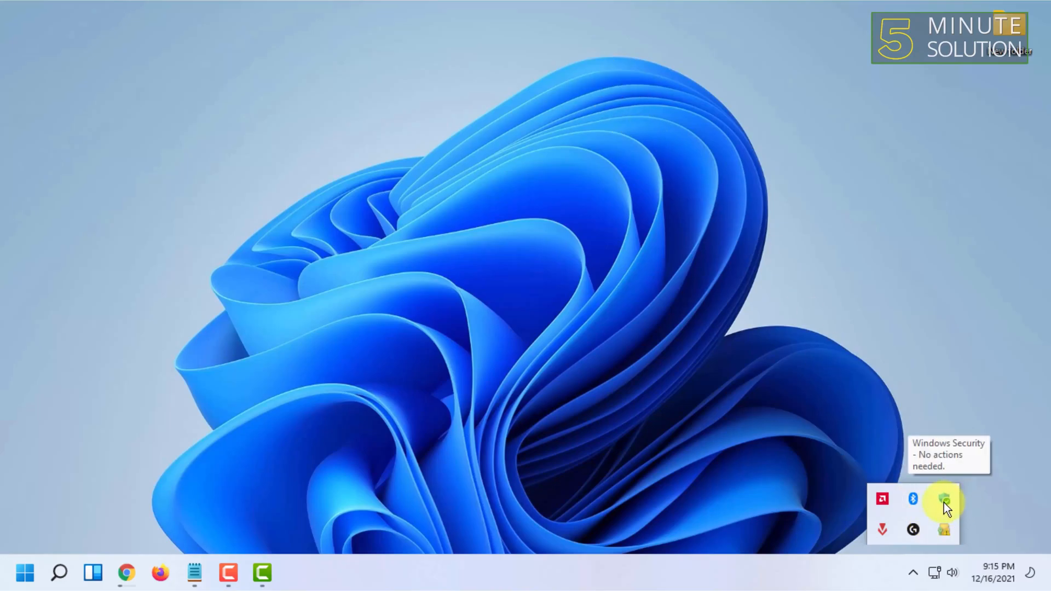
pyautogui.click(947, 501)
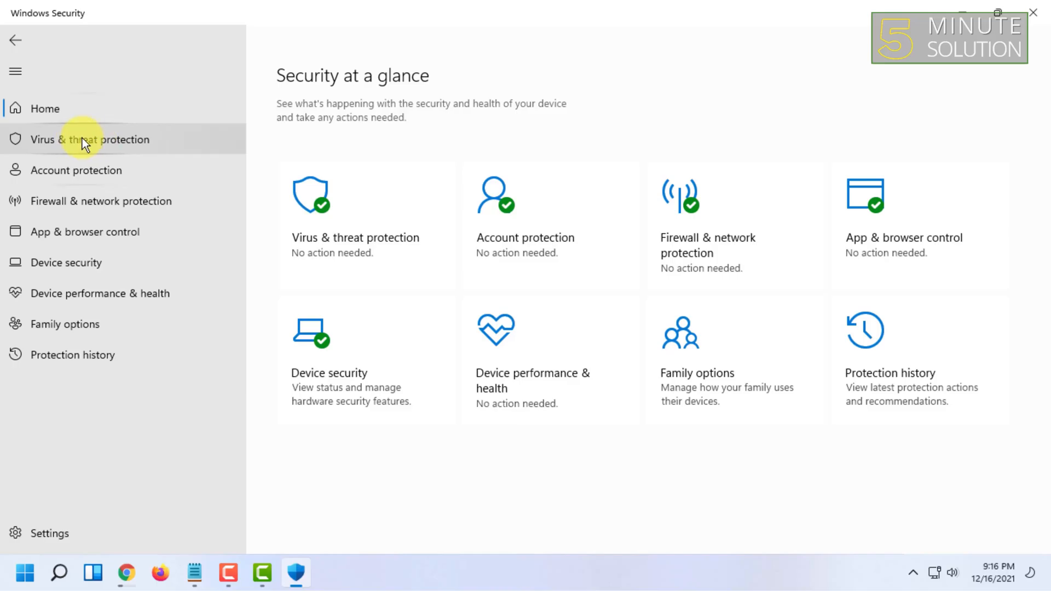
# Go to Virus & threat protection and reach its Manage settings page with Real-time protection On
pyautogui.click(85, 139)
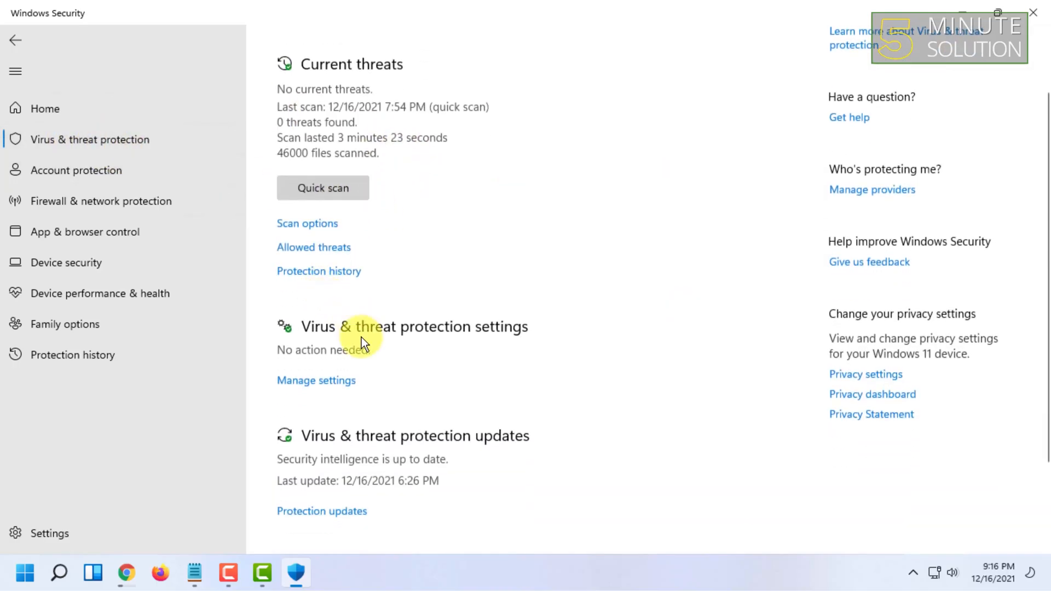
pyautogui.scroll(-3)
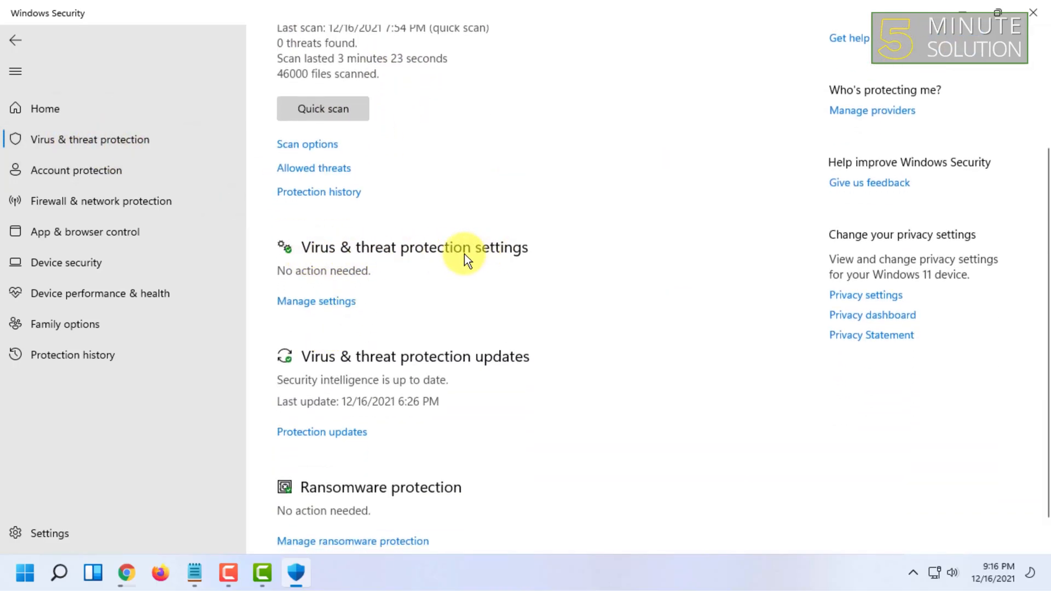
pyautogui.moveTo(398, 309)
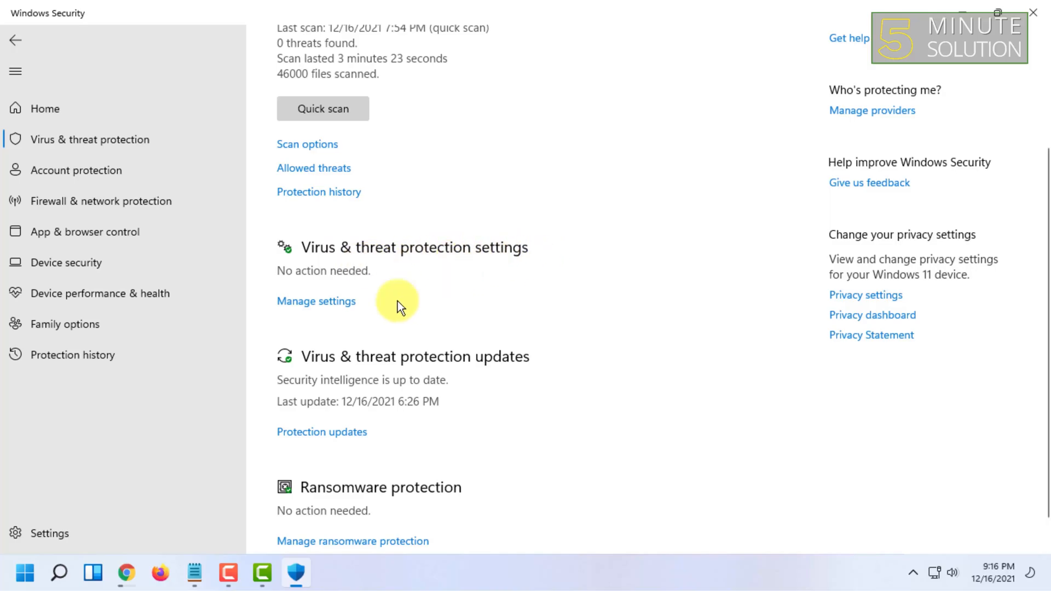
pyautogui.moveTo(340, 310)
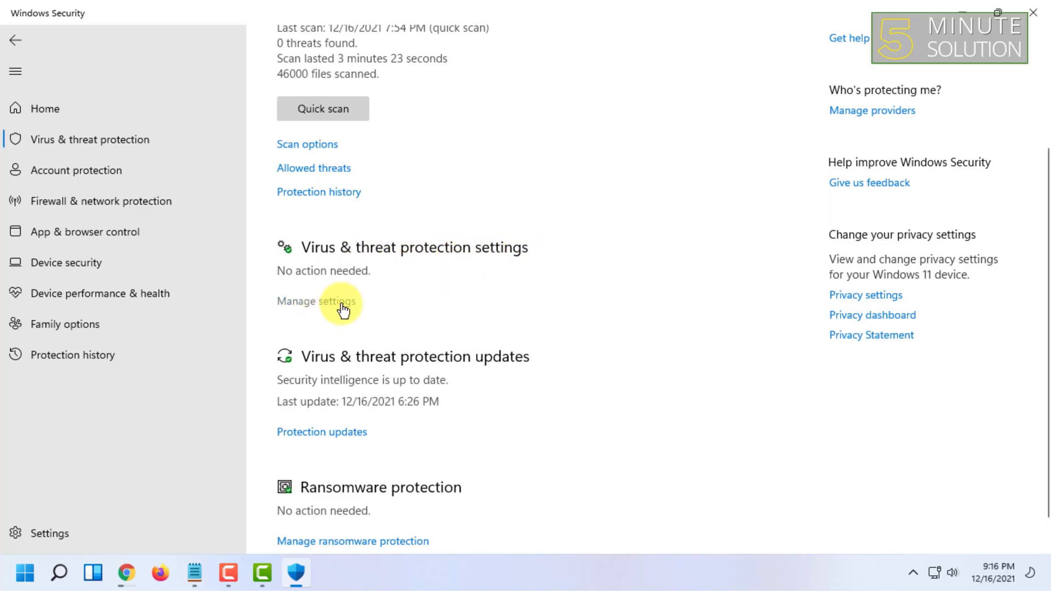
pyautogui.click(316, 302)
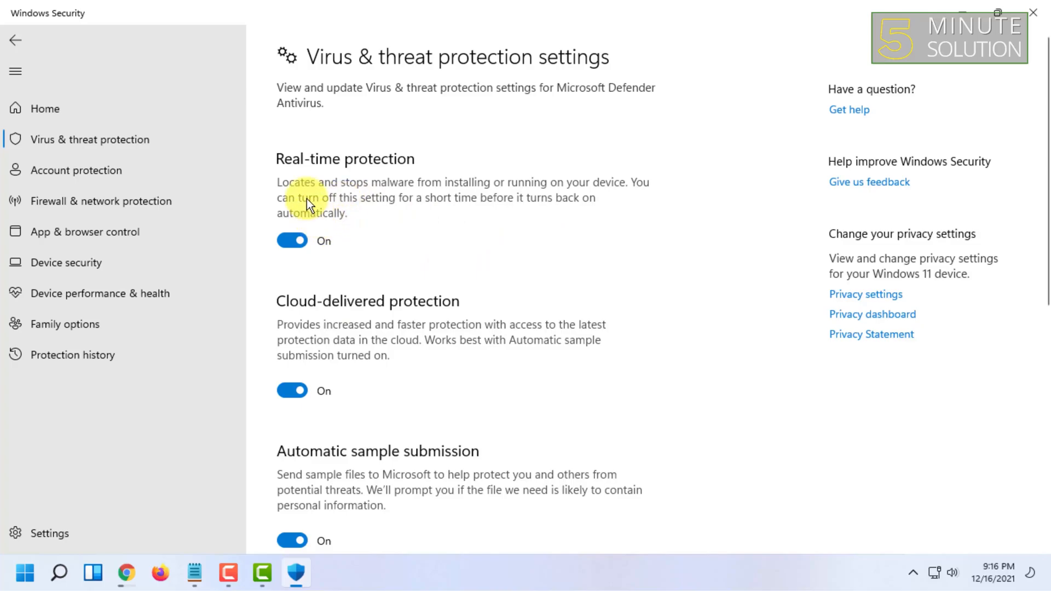
pyautogui.scroll(-3)
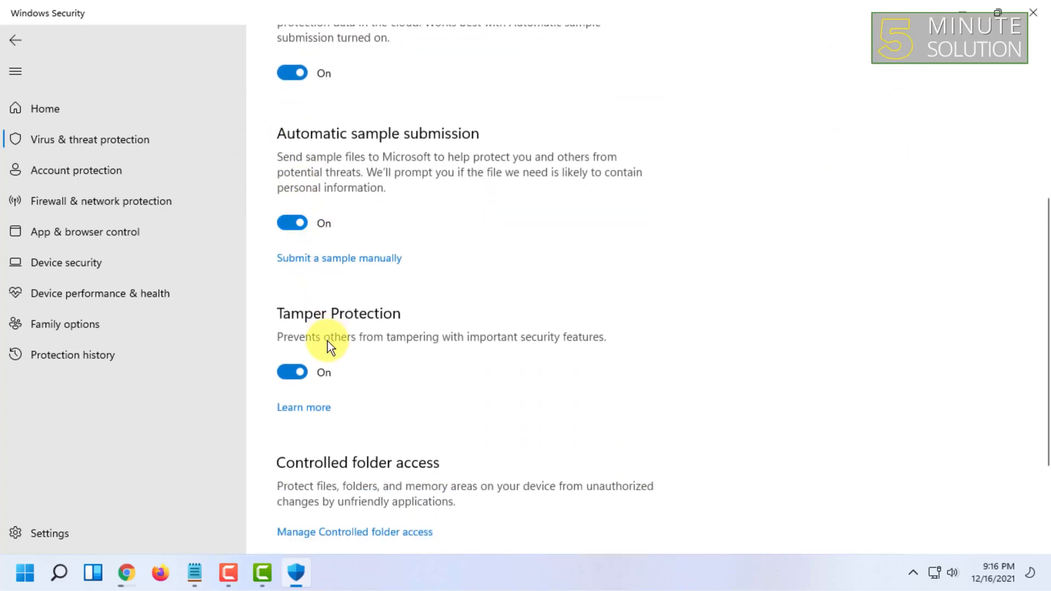
pyautogui.scroll(3)
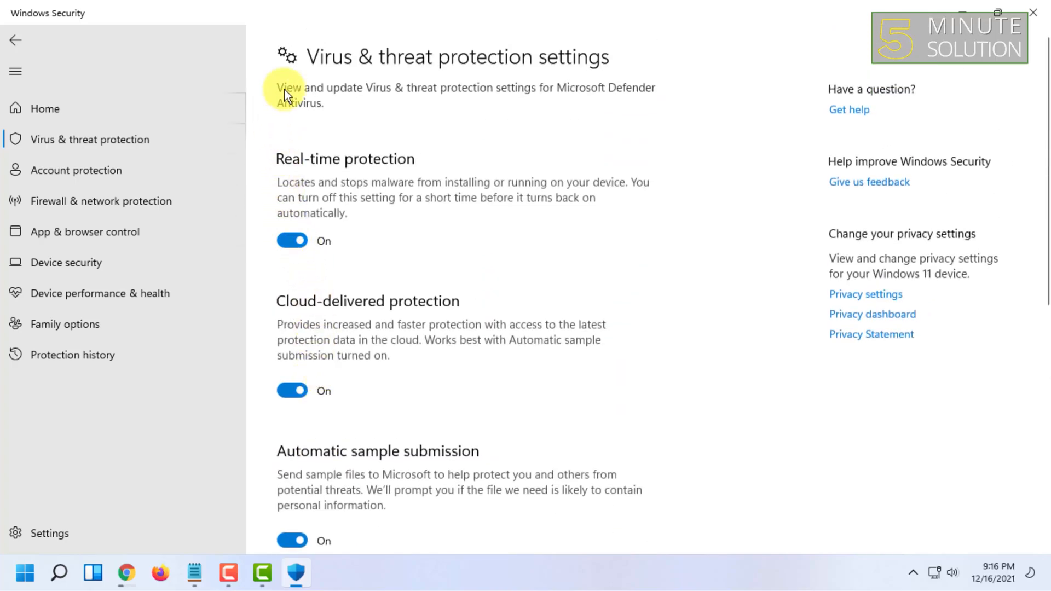
pyautogui.scroll(-3)
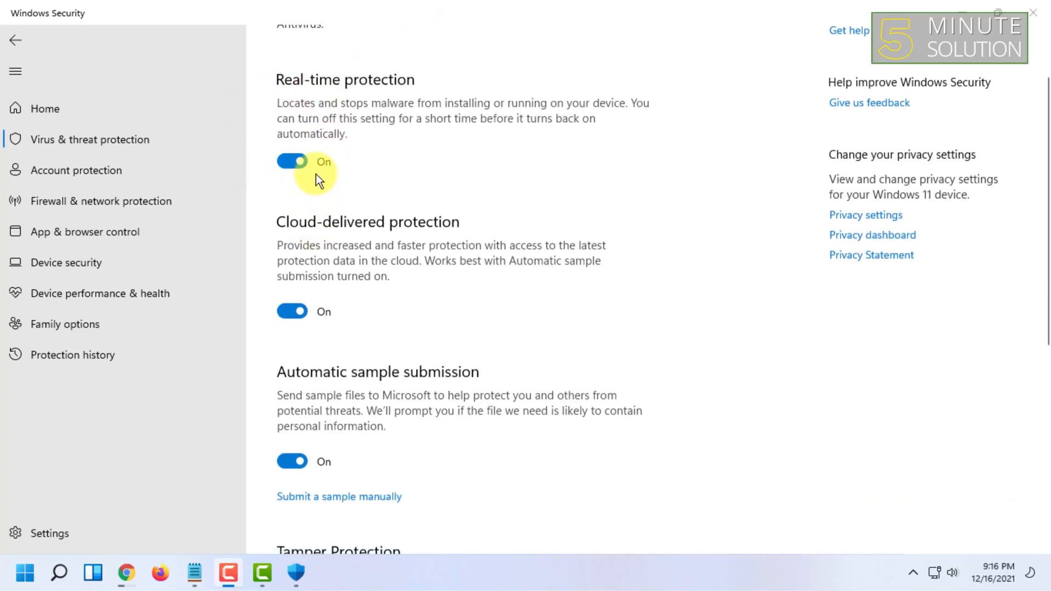
pyautogui.moveTo(306, 311)
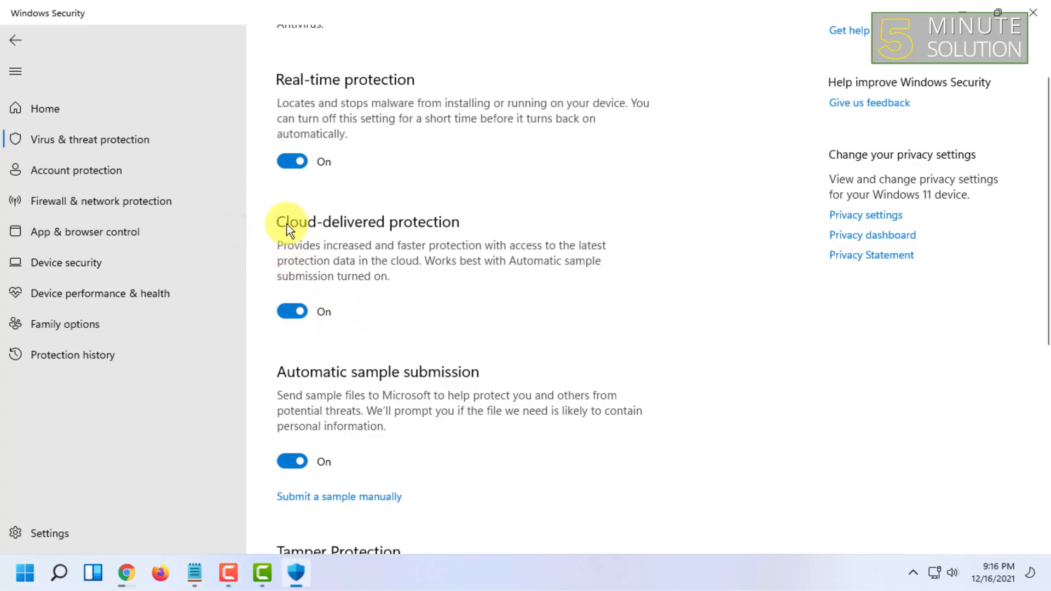
pyautogui.moveTo(364, 244)
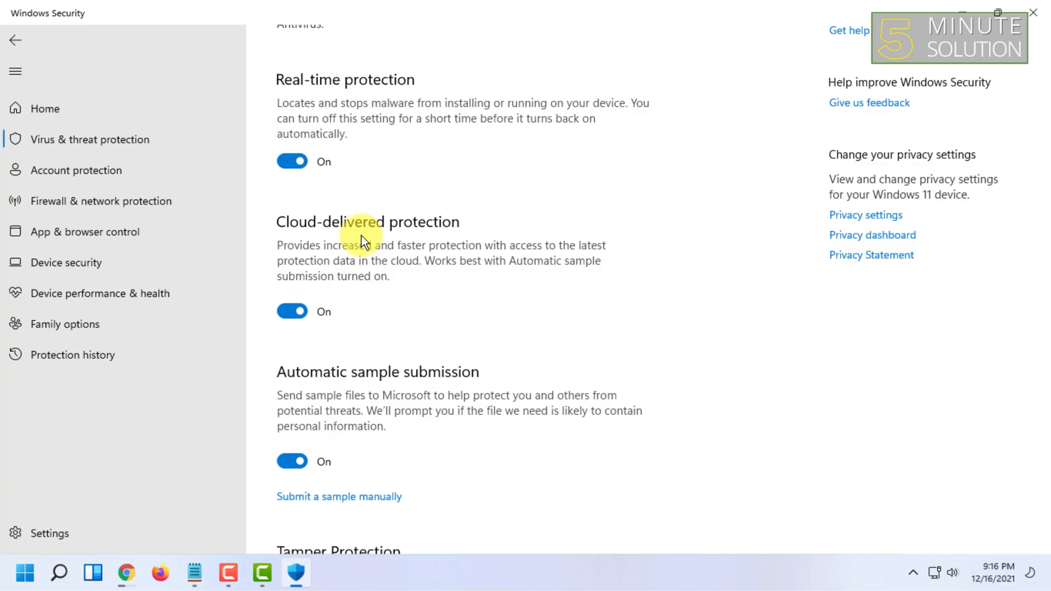
pyautogui.moveTo(322, 210)
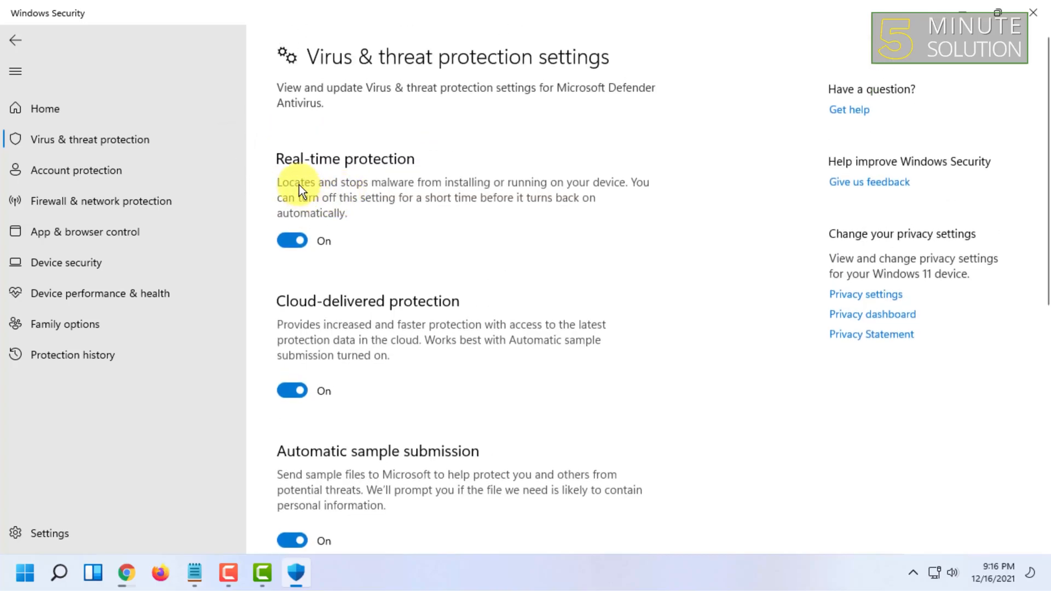
pyautogui.moveTo(383, 168)
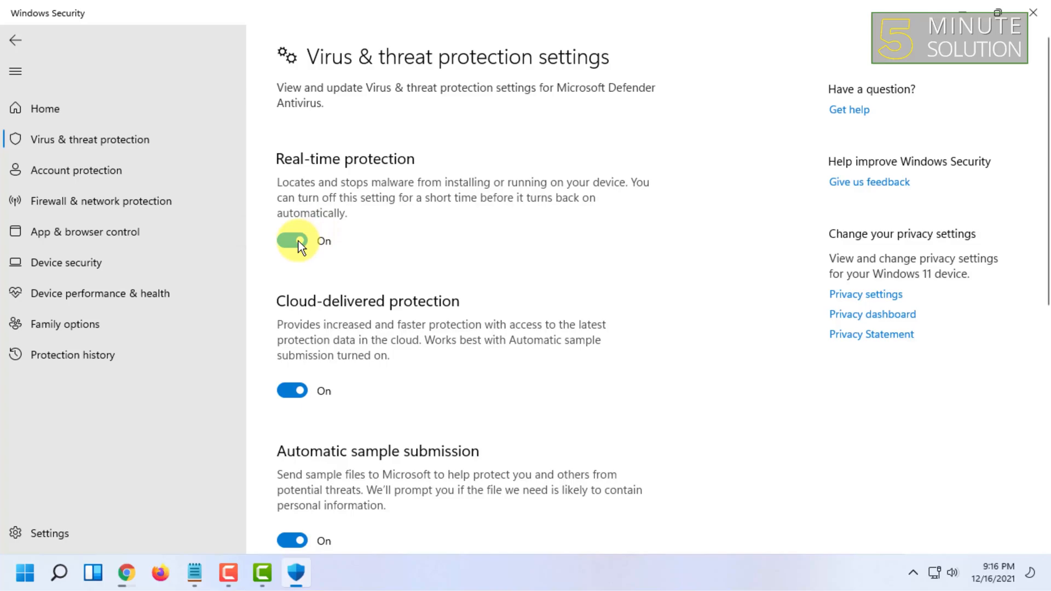
# Switch Real-time protection Off to see the vulnerability warning, then switch it back On
pyautogui.click(293, 241)
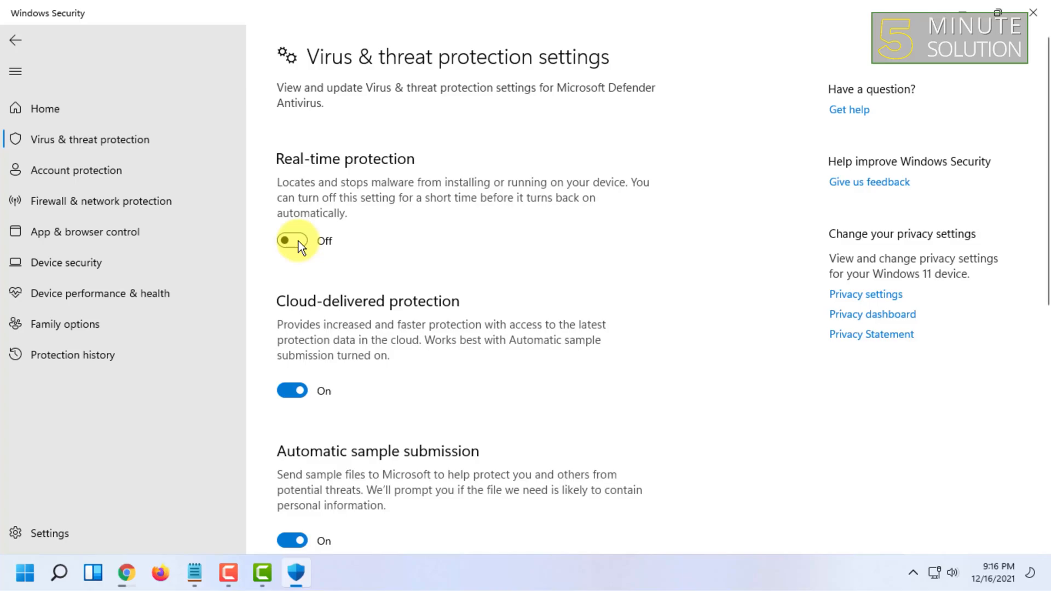
pyautogui.click(293, 241)
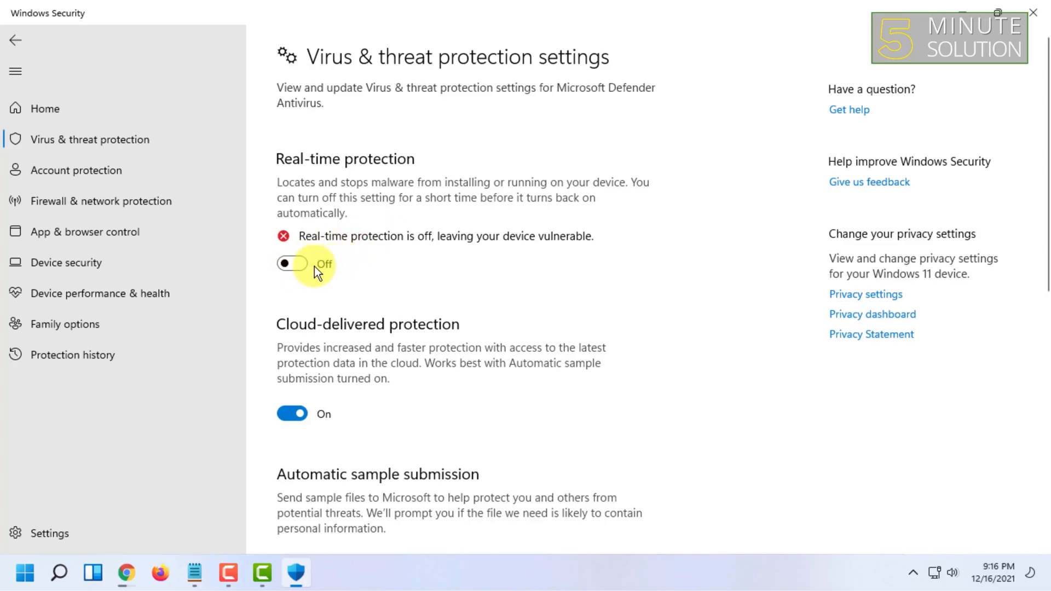
pyautogui.scroll(-3)
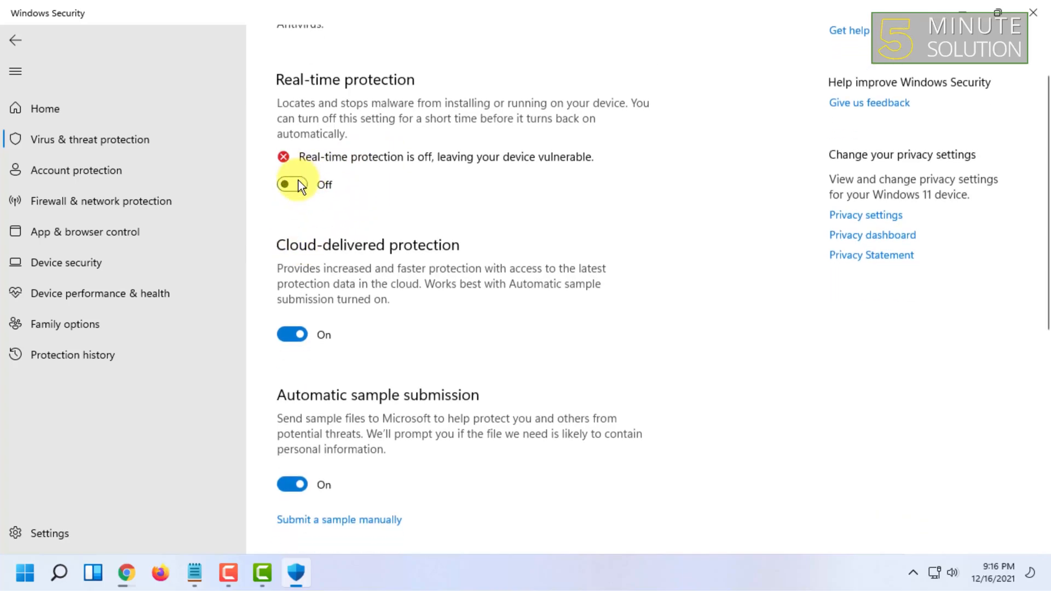
pyautogui.click(291, 184)
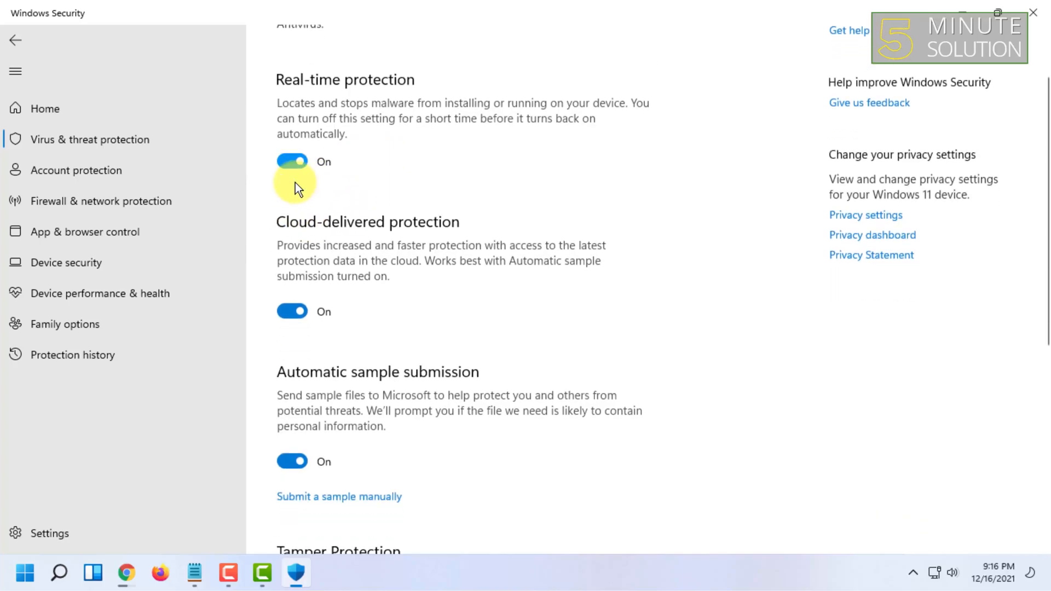
pyautogui.scroll(-3)
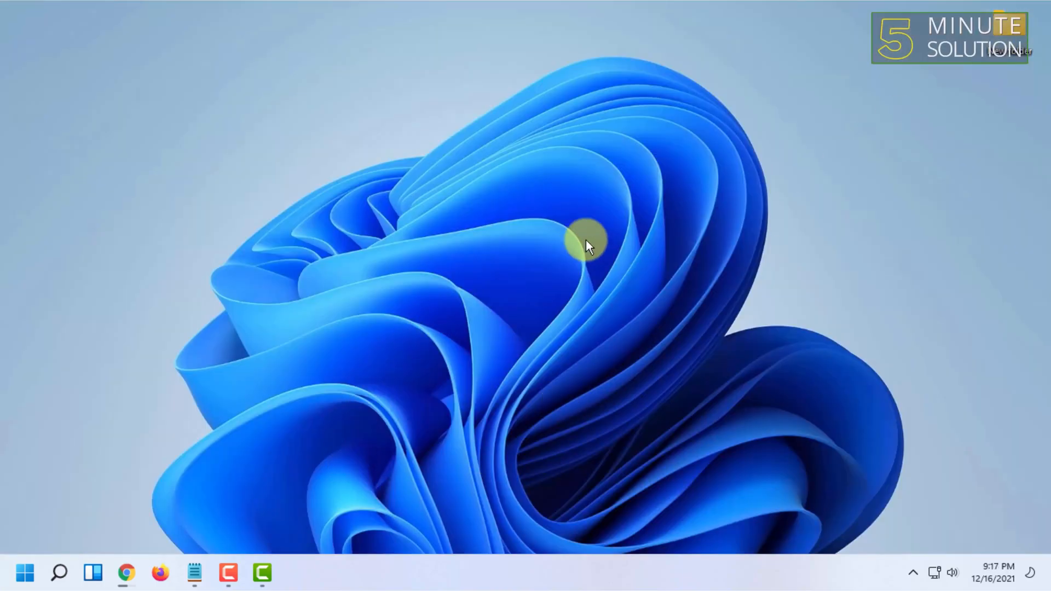
pyautogui.moveTo(710, 150)
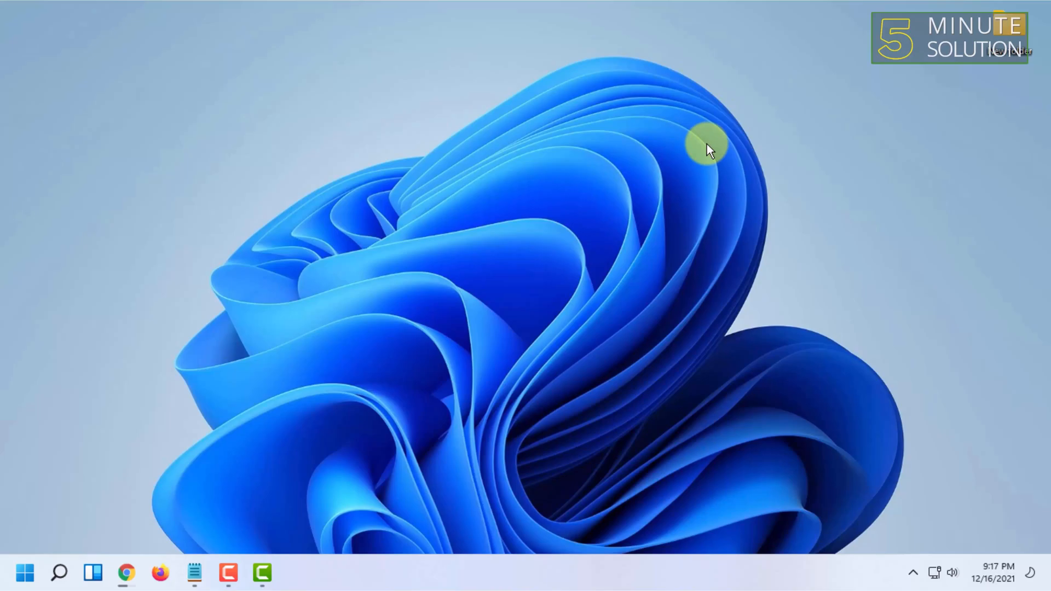
pyautogui.moveTo(752, 134)
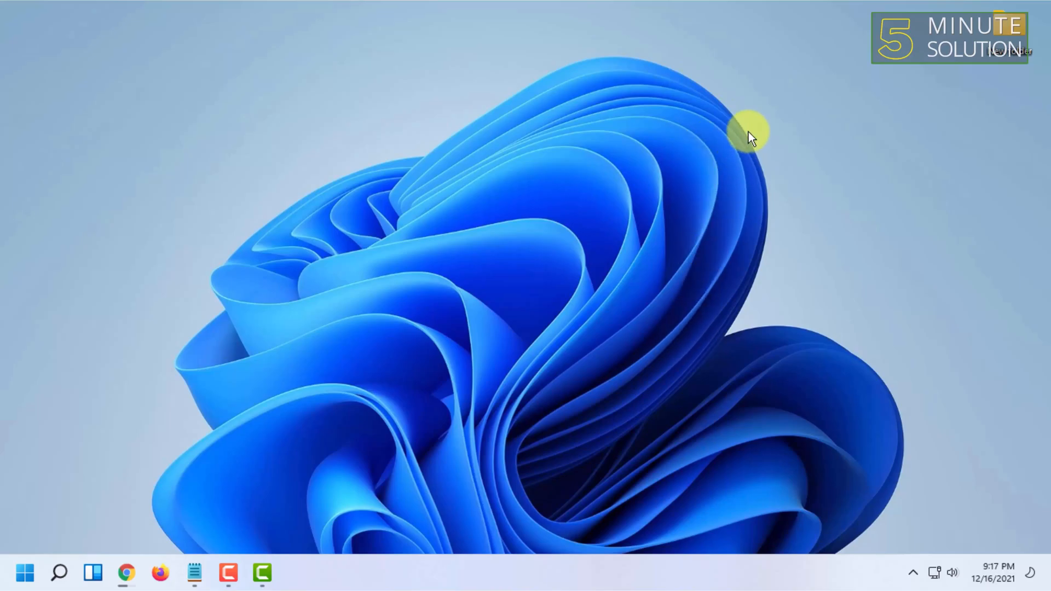